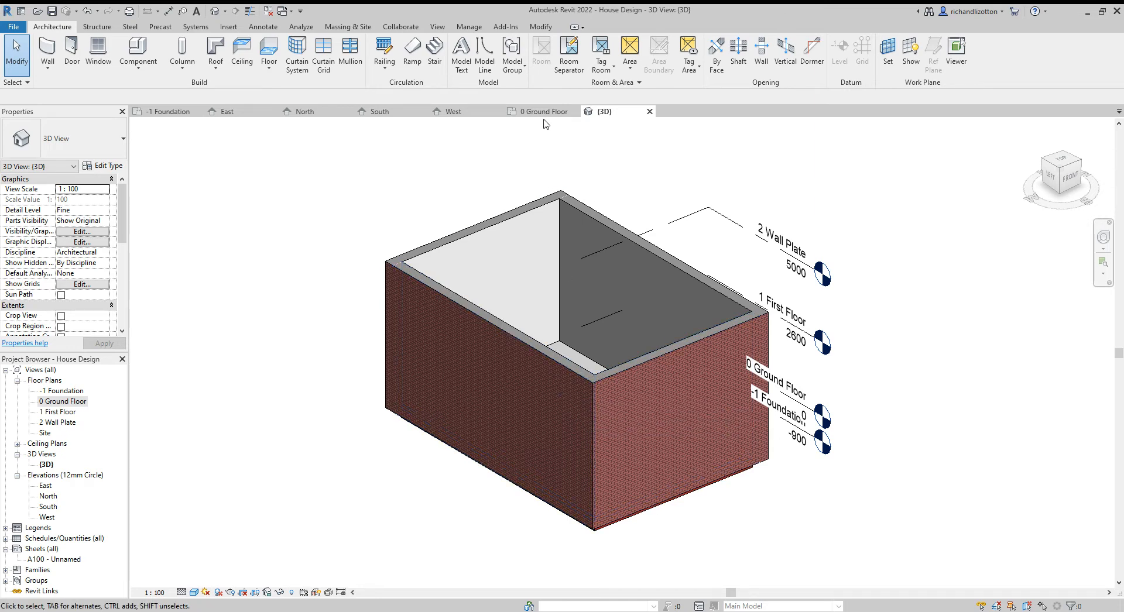
{"action": "mouse_move", "coordinate": [543, 111]}
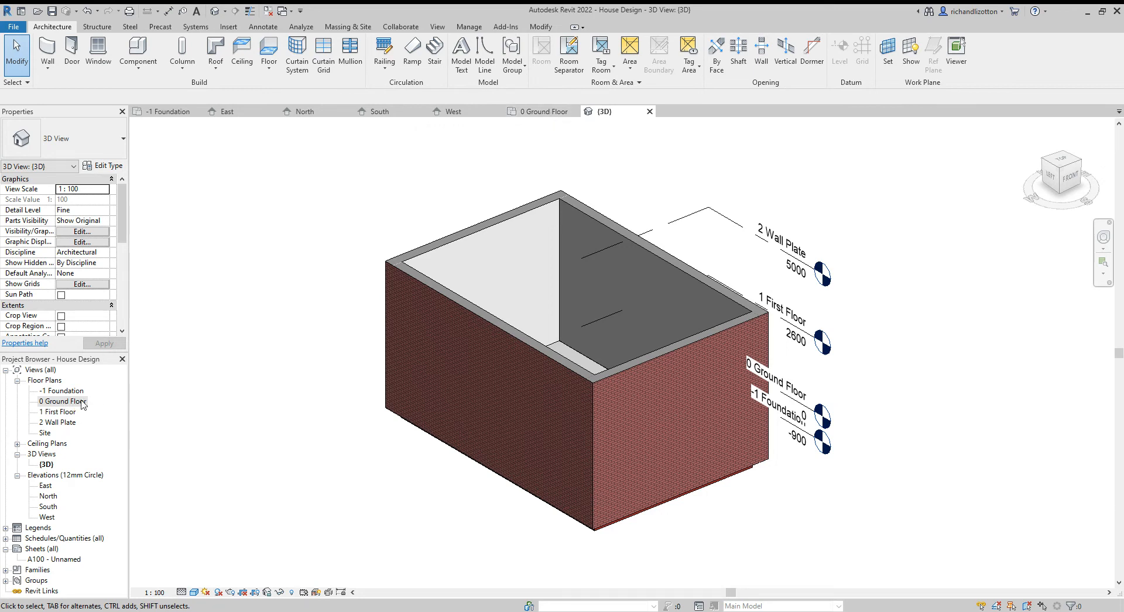
{"action": "mouse_move", "coordinate": [542, 112]}
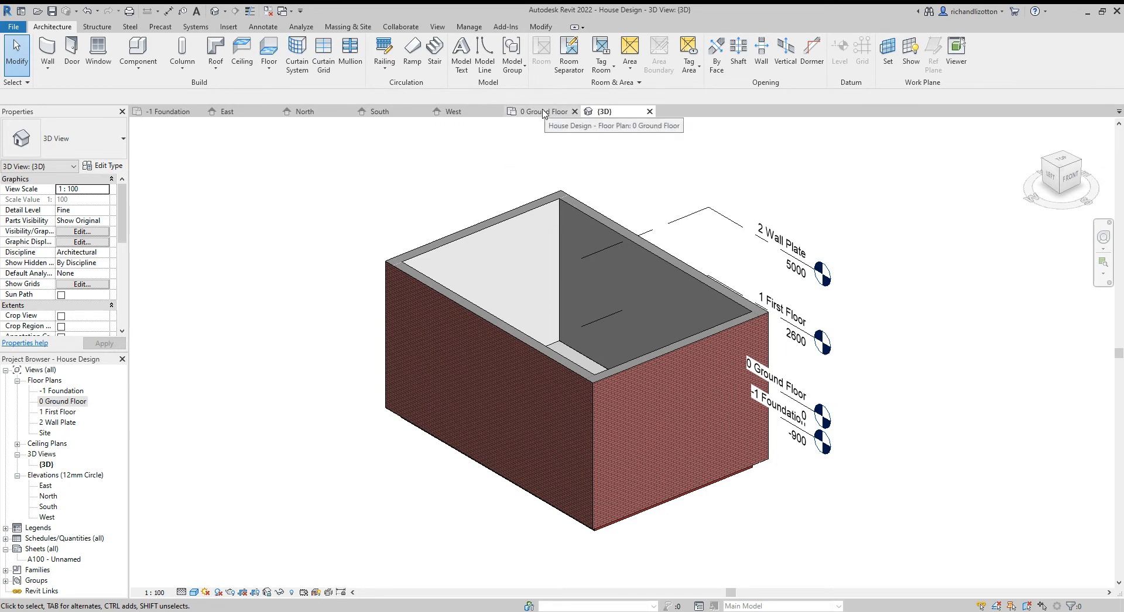
Switch from the 3D view to the '0 Ground Floor' plan view
{"action": "left_click", "coordinate": [537, 111]}
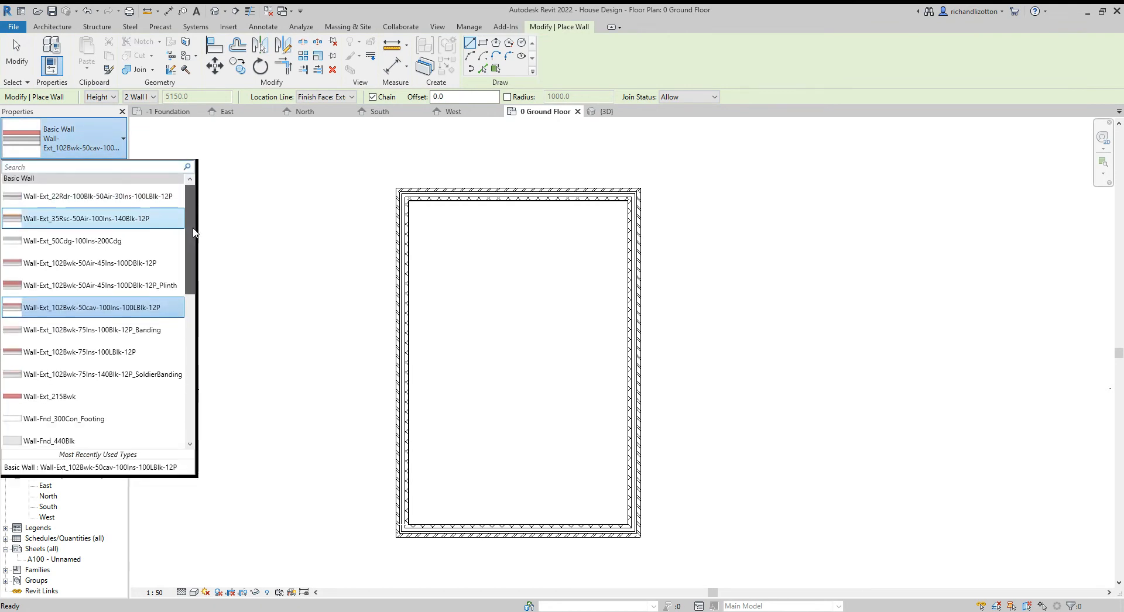
Scroll the wall type list down past the partition, retaining and site wall types
{"action": "scroll", "scroll_direction": "down", "scroll_amount": 3}
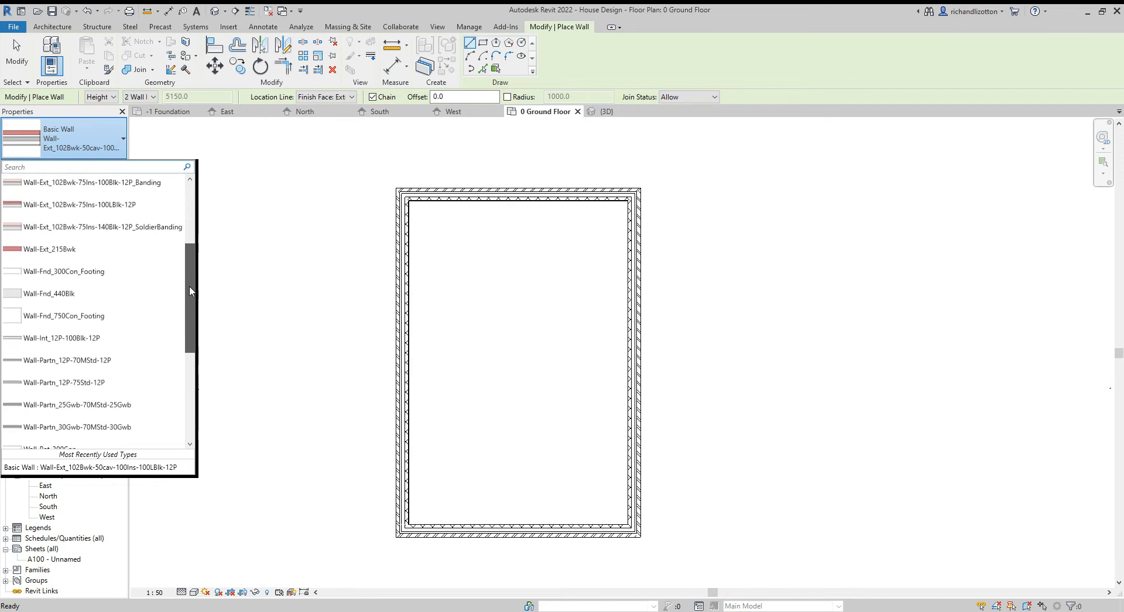
{"action": "scroll", "scroll_direction": "down", "scroll_amount": 3}
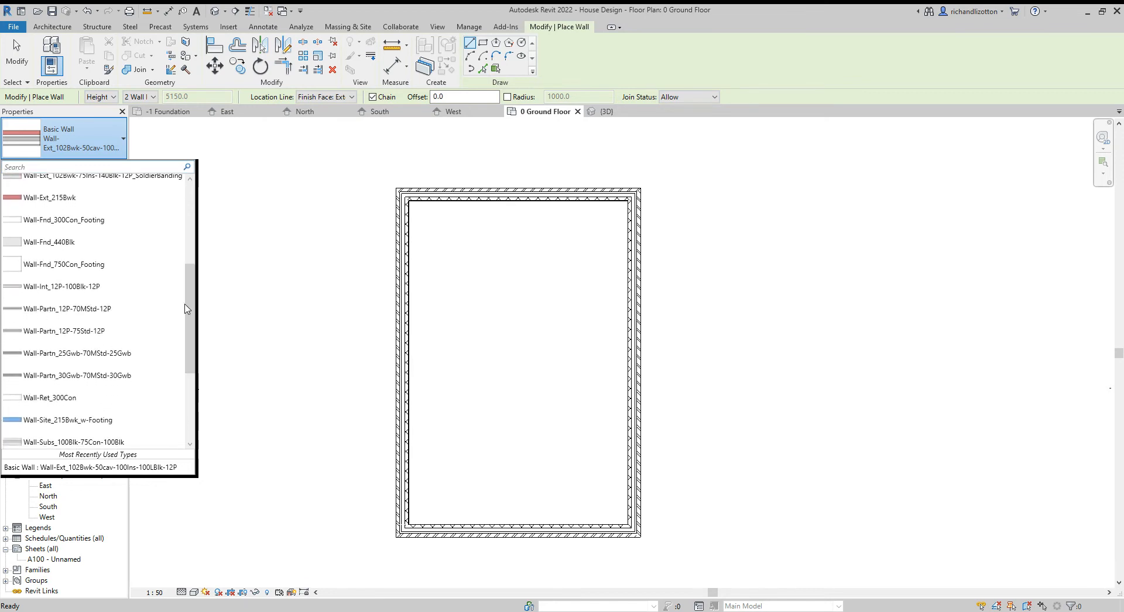
{"action": "mouse_move", "coordinate": [61, 286]}
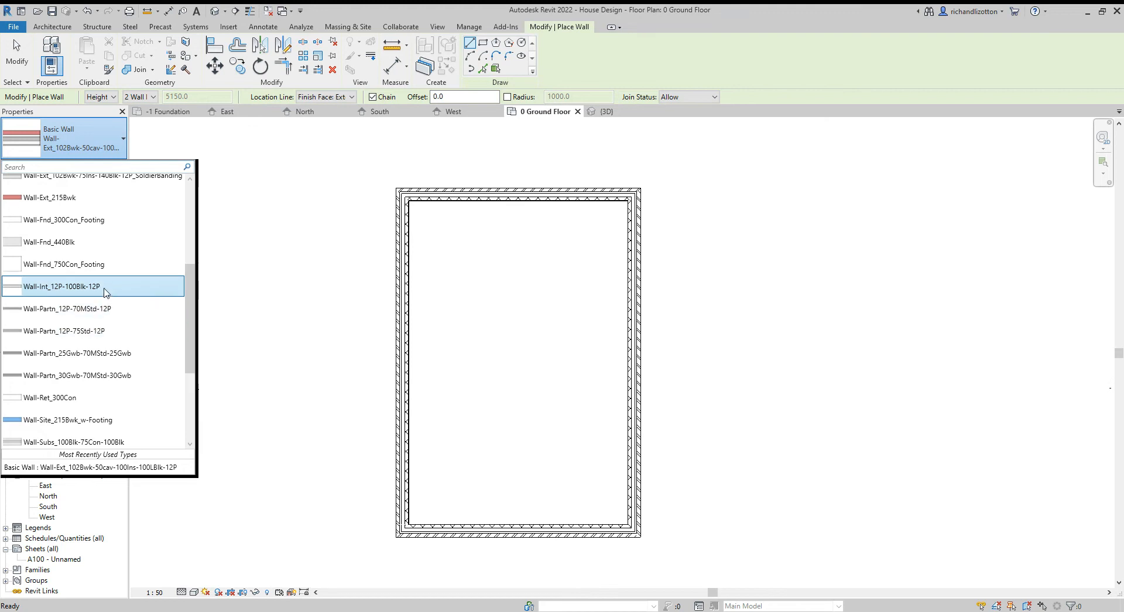
Choose the Wall-Int_12P-100Blk-12P wall type and turn off Chain
{"action": "left_click", "coordinate": [61, 287]}
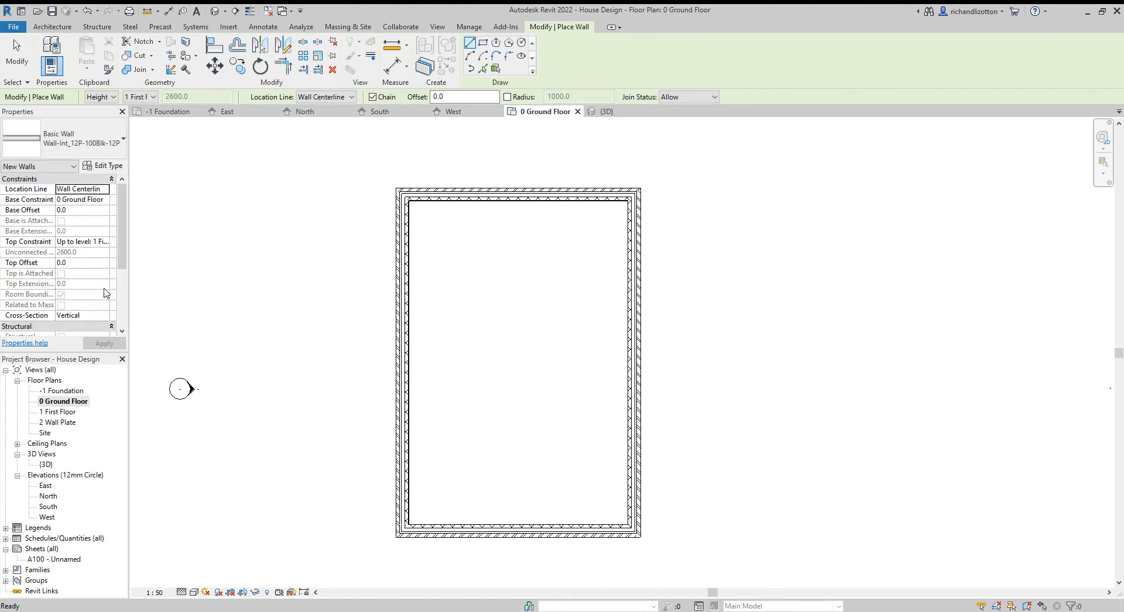
{"action": "mouse_move", "coordinate": [237, 233]}
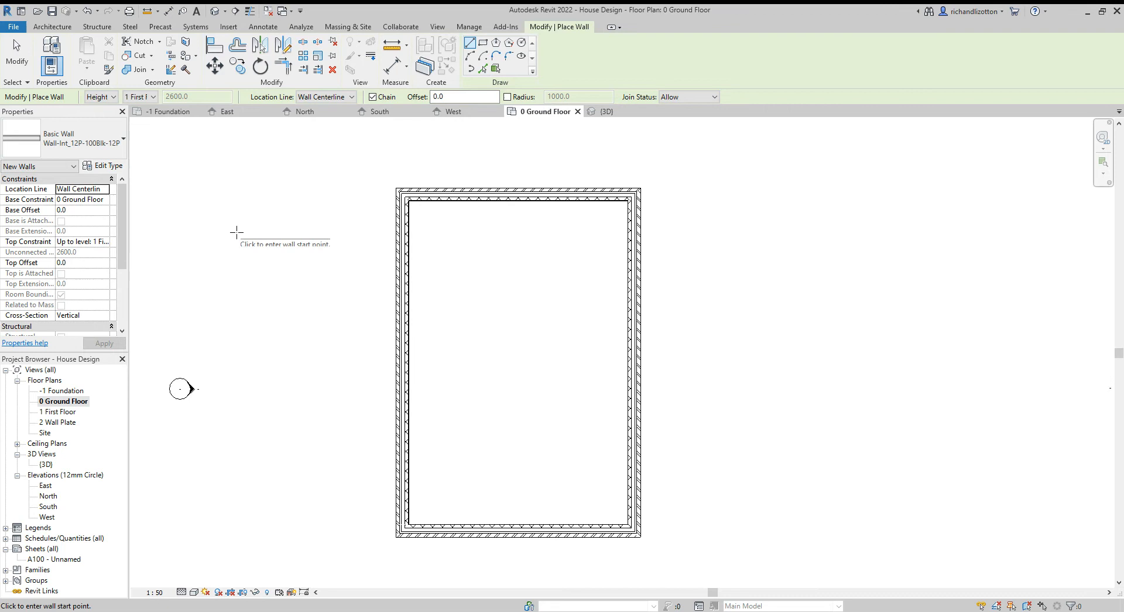
{"action": "mouse_move", "coordinate": [237, 235]}
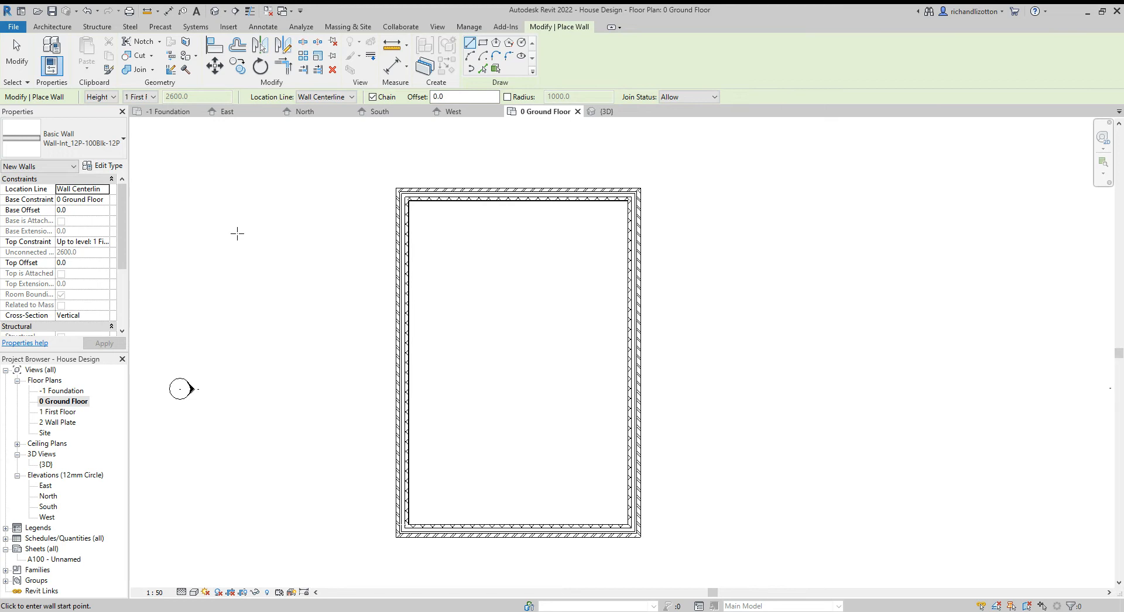
{"action": "mouse_move", "coordinate": [233, 227]}
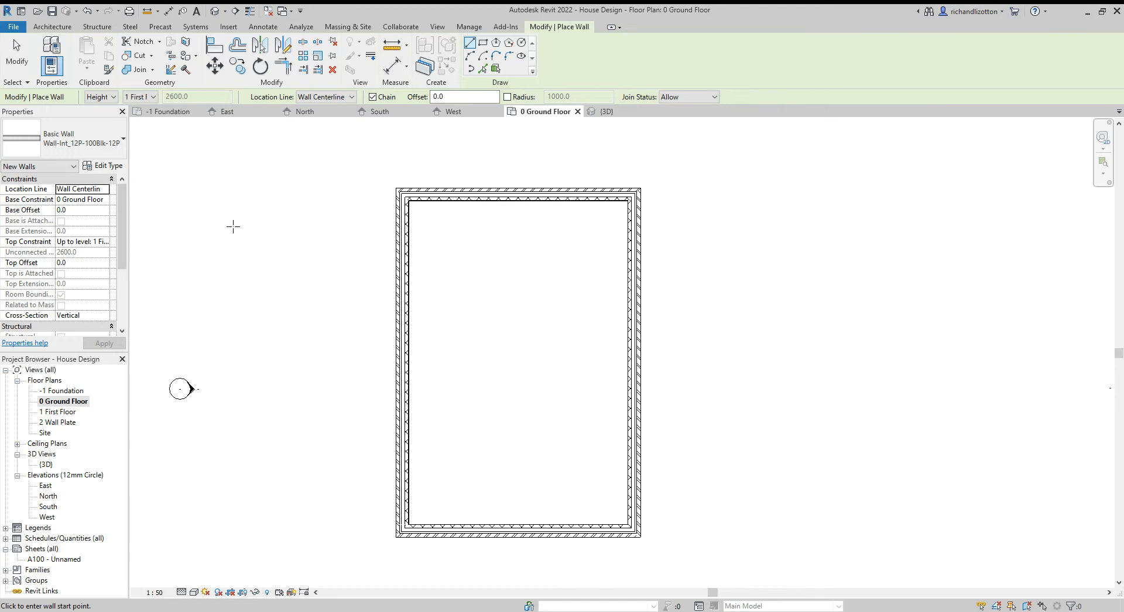
{"action": "mouse_move", "coordinate": [421, 271]}
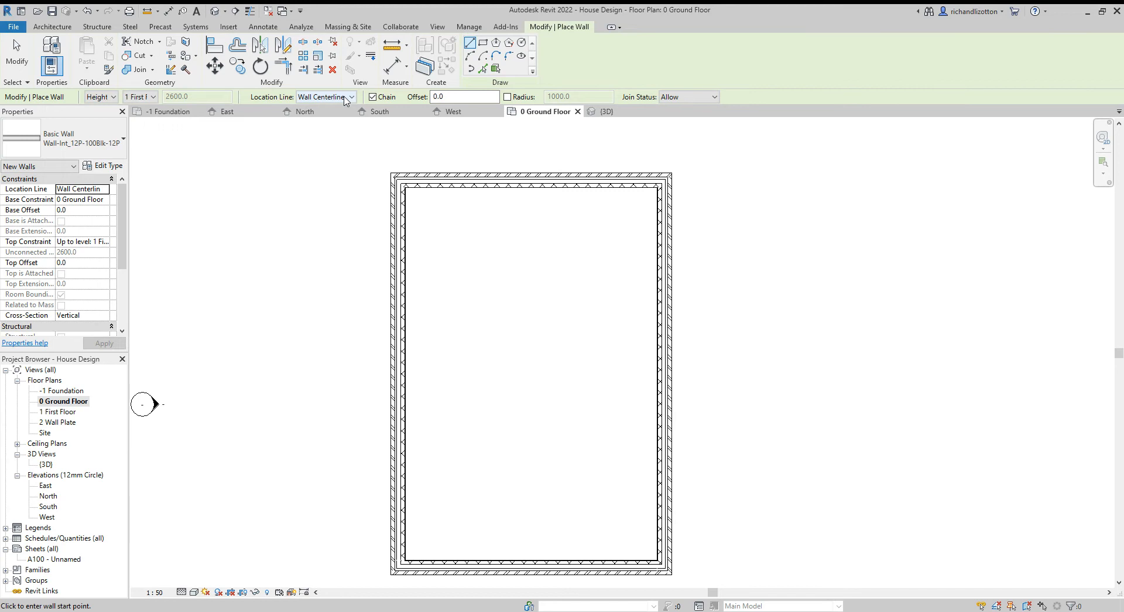
{"action": "mouse_move", "coordinate": [347, 102]}
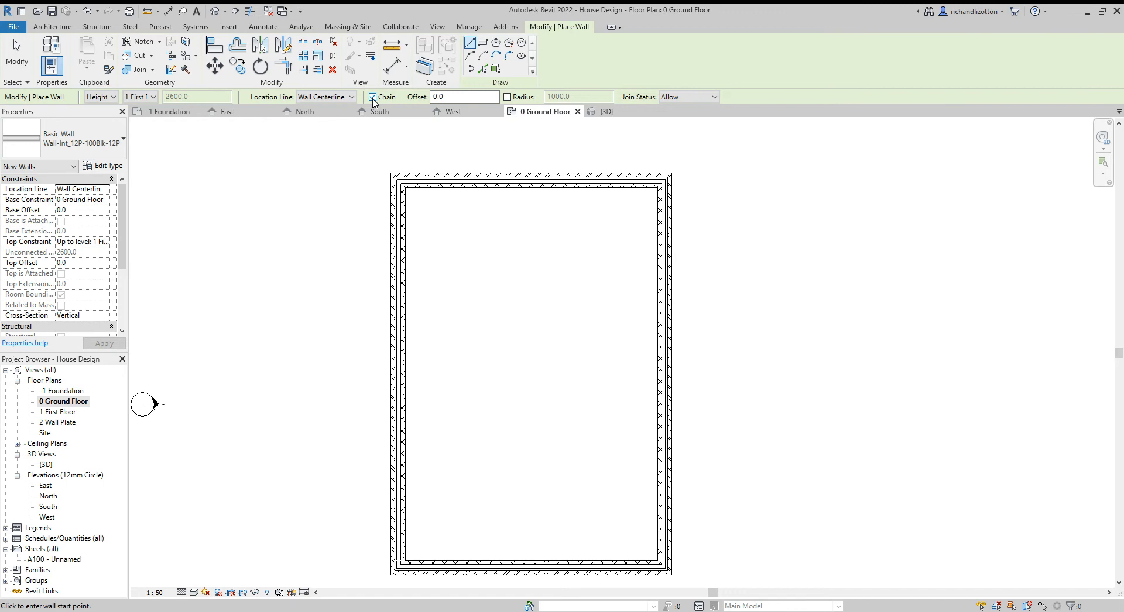
{"action": "left_click", "coordinate": [372, 96]}
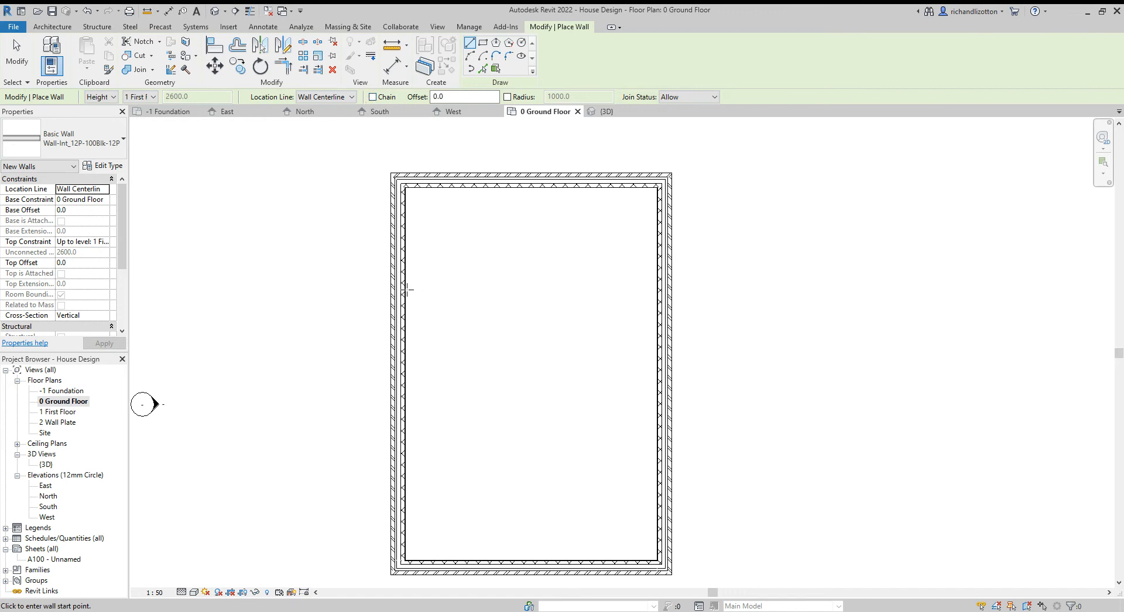
{"action": "mouse_move", "coordinate": [407, 330]}
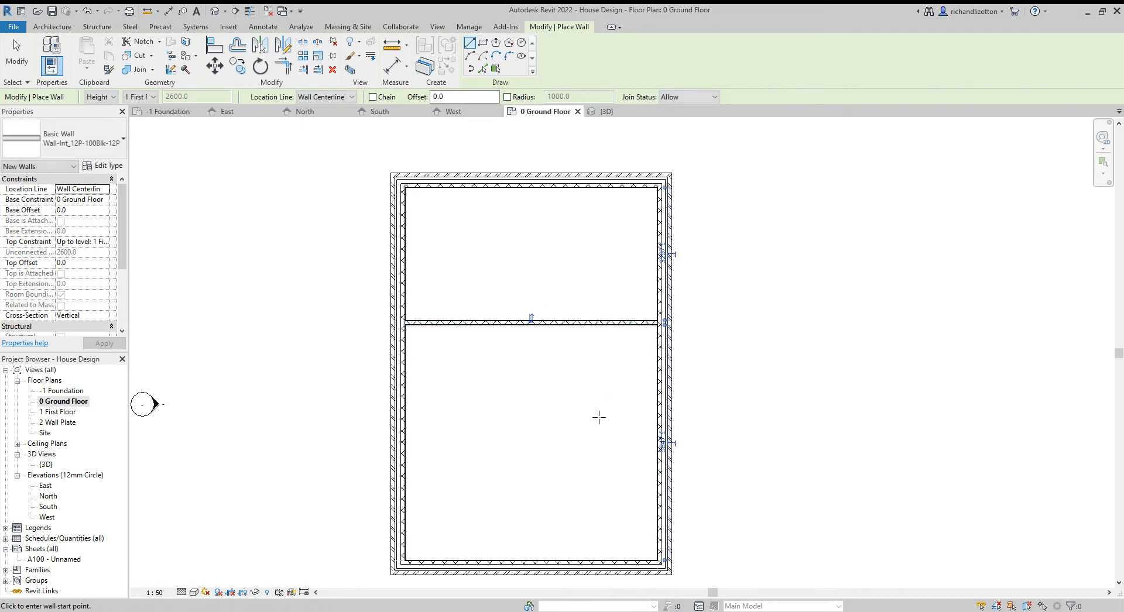
{"action": "mouse_move", "coordinate": [562, 574]}
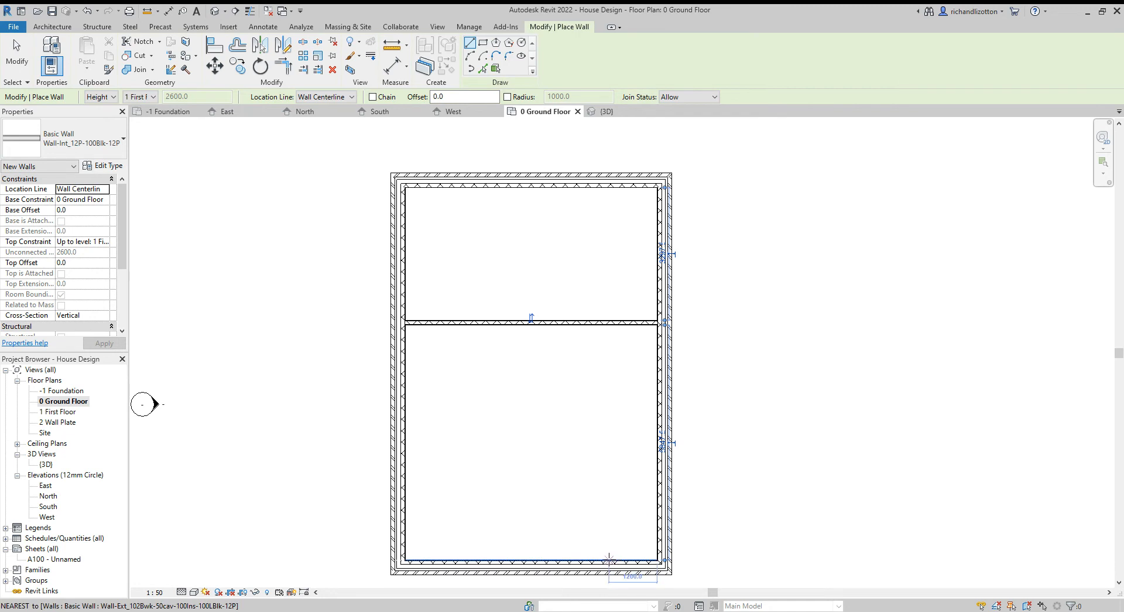
Anchor an internal block wall on the bottom exterior wall
{"action": "left_click", "coordinate": [609, 564]}
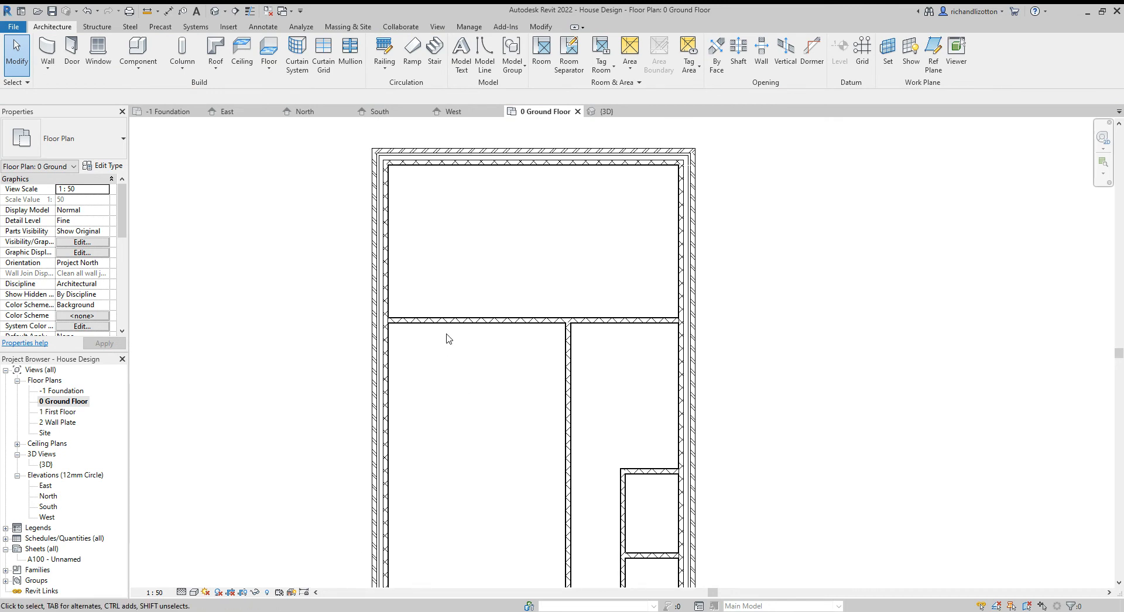
Reposition the cross wall and vertical partitions with typed distances 350, 12 and 1200
{"action": "left_click", "coordinate": [501, 321]}
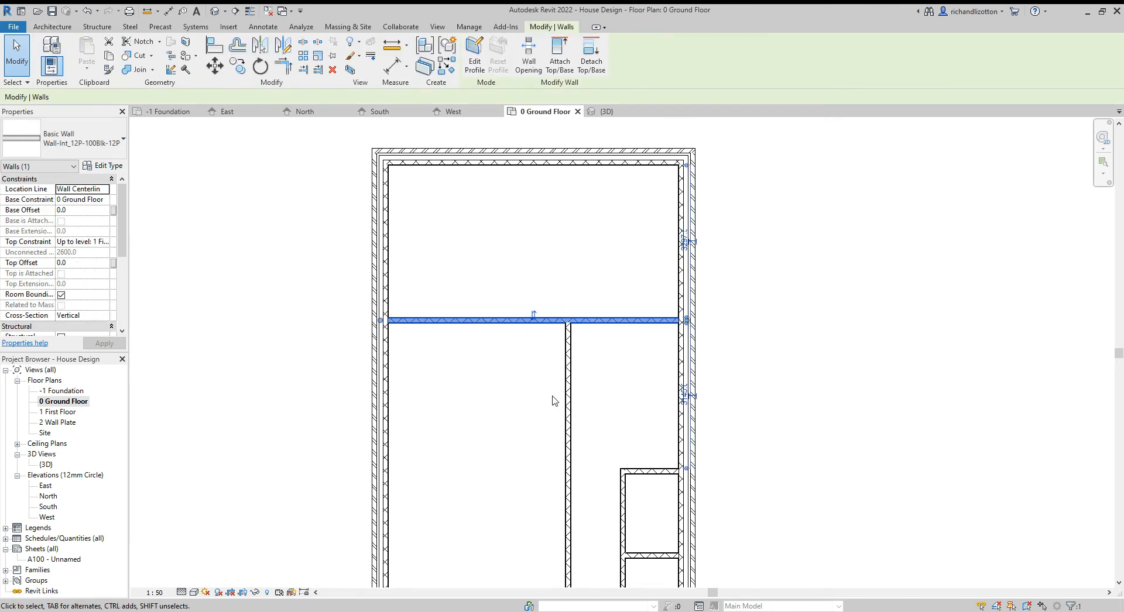
{"action": "mouse_move", "coordinate": [658, 314]}
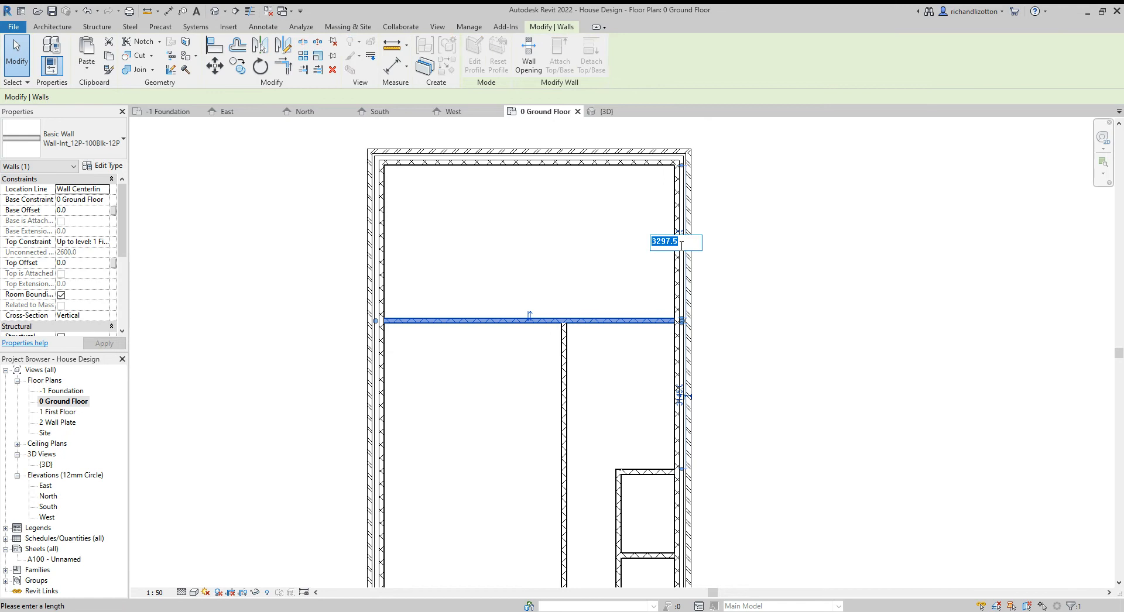
{"action": "type", "text": "350"}
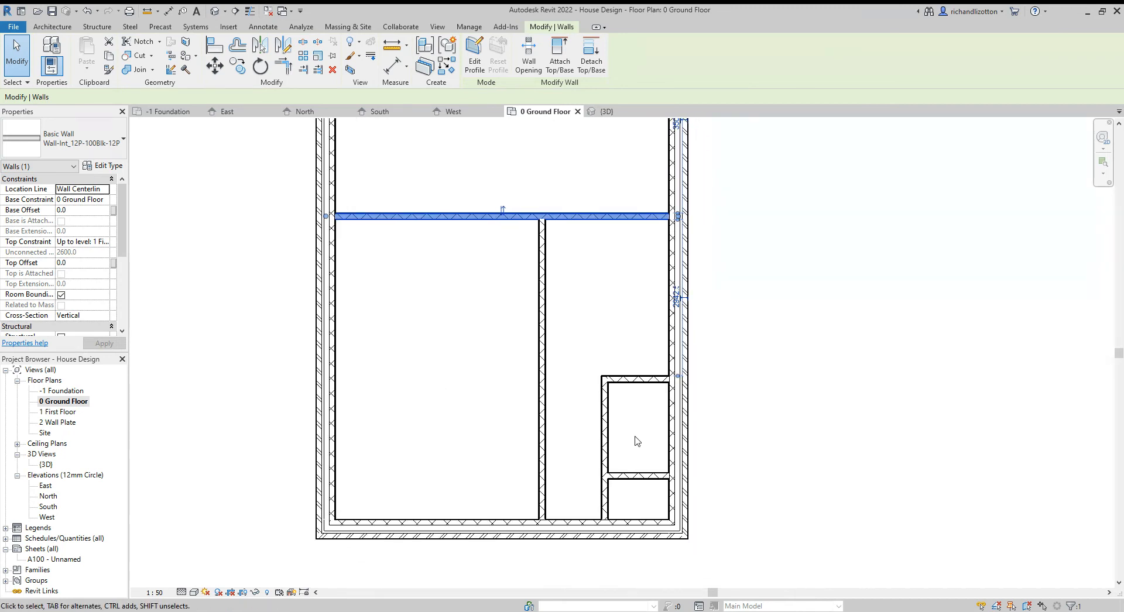
{"action": "left_click", "coordinate": [606, 430]}
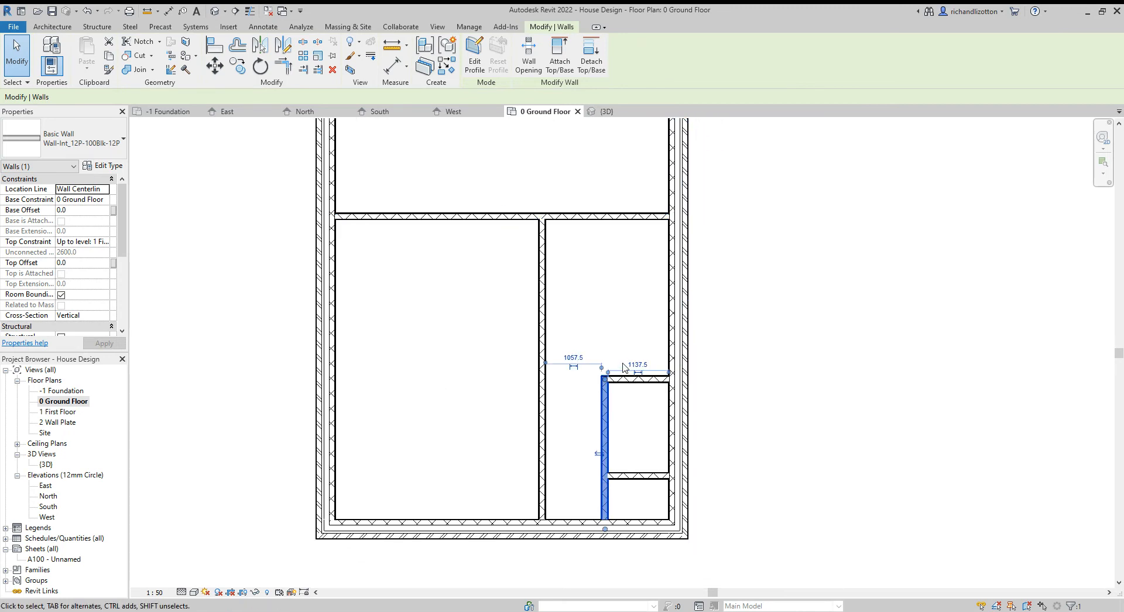
{"action": "type", "text": "12"}
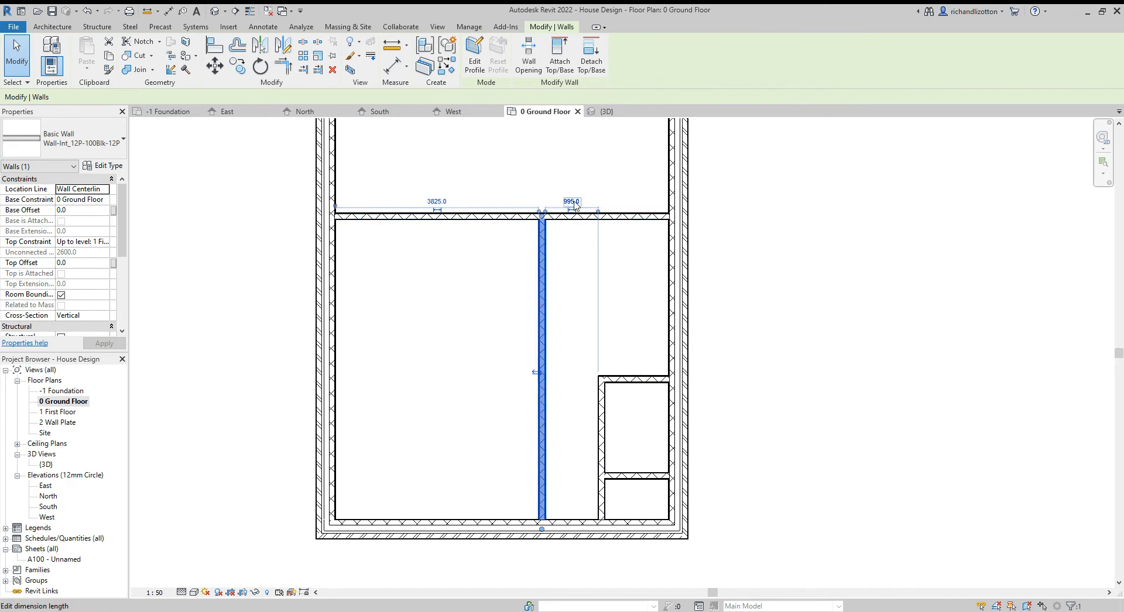
{"action": "type", "text": "1200.0"}
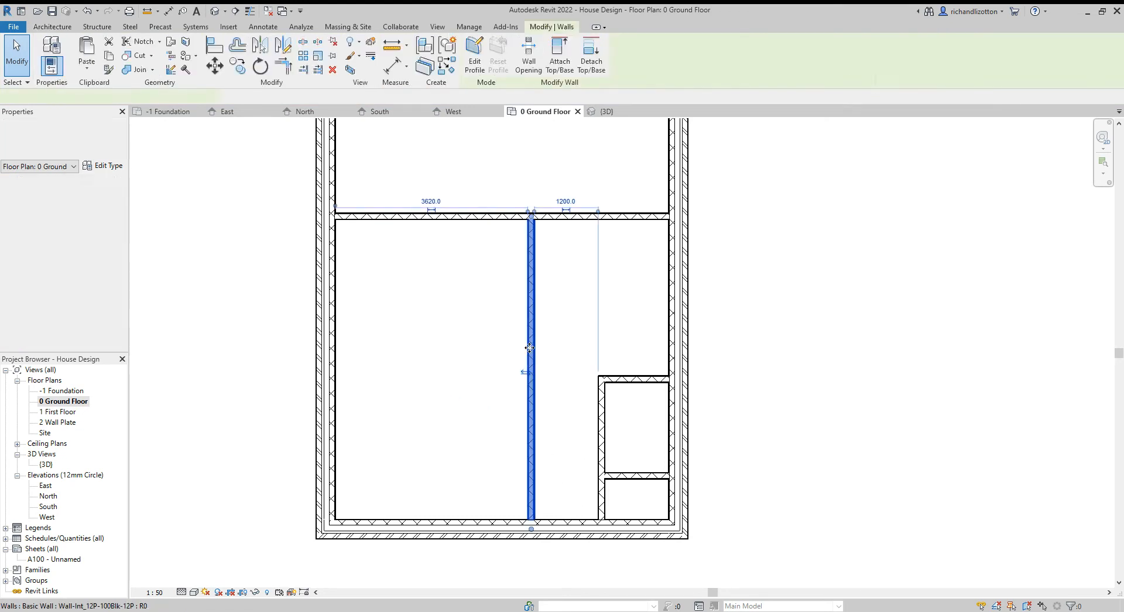
{"action": "left_click", "coordinate": [529, 358]}
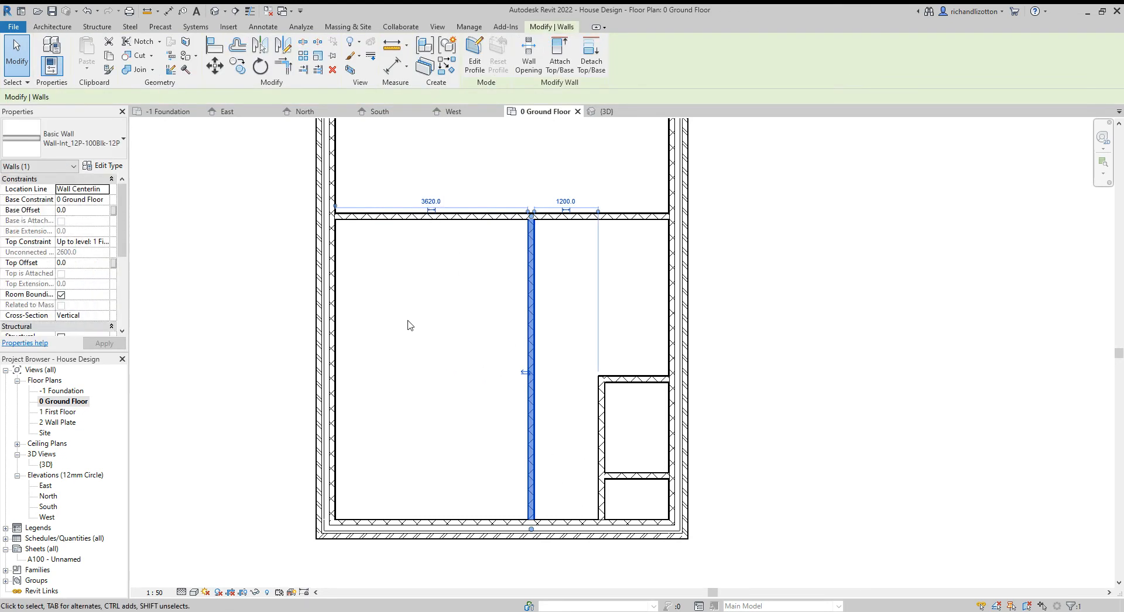
{"action": "mouse_move", "coordinate": [441, 342]}
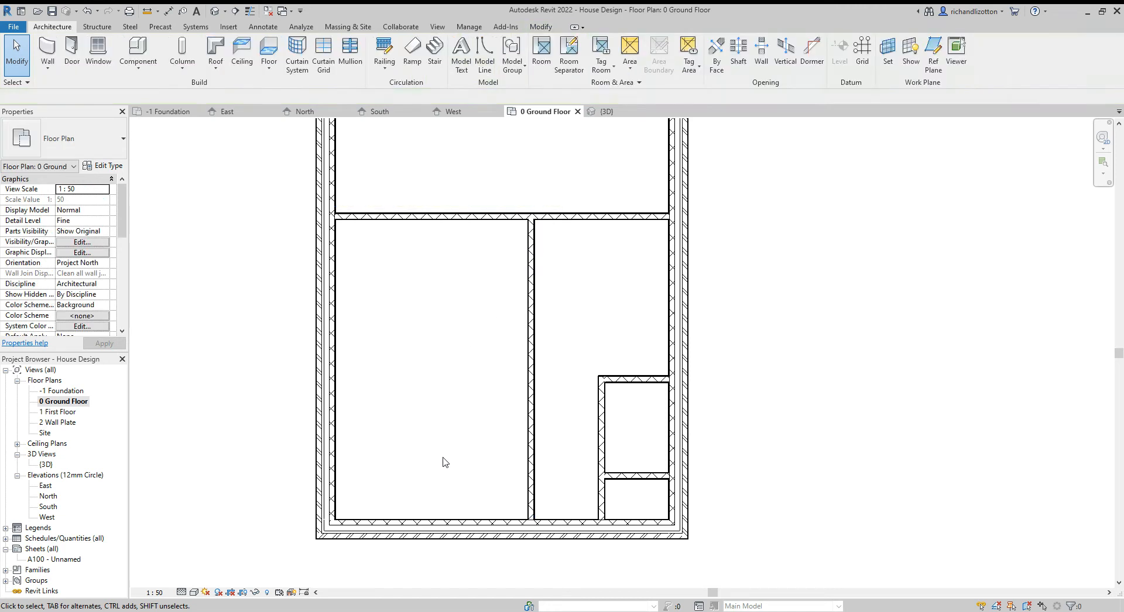
{"action": "left_click", "coordinate": [636, 477]}
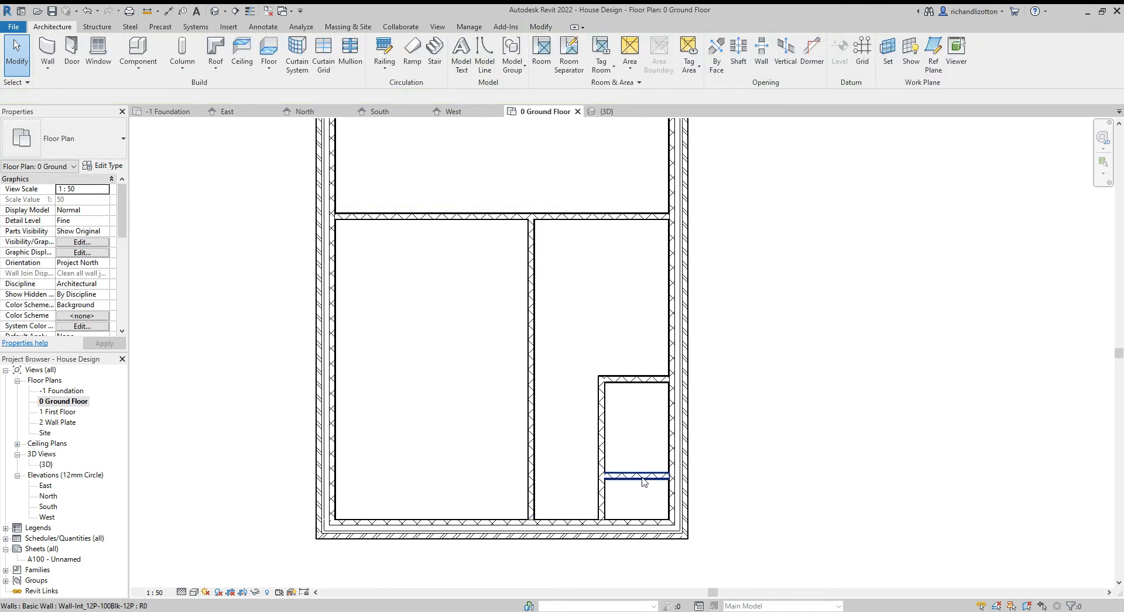
{"action": "left_click", "coordinate": [640, 478]}
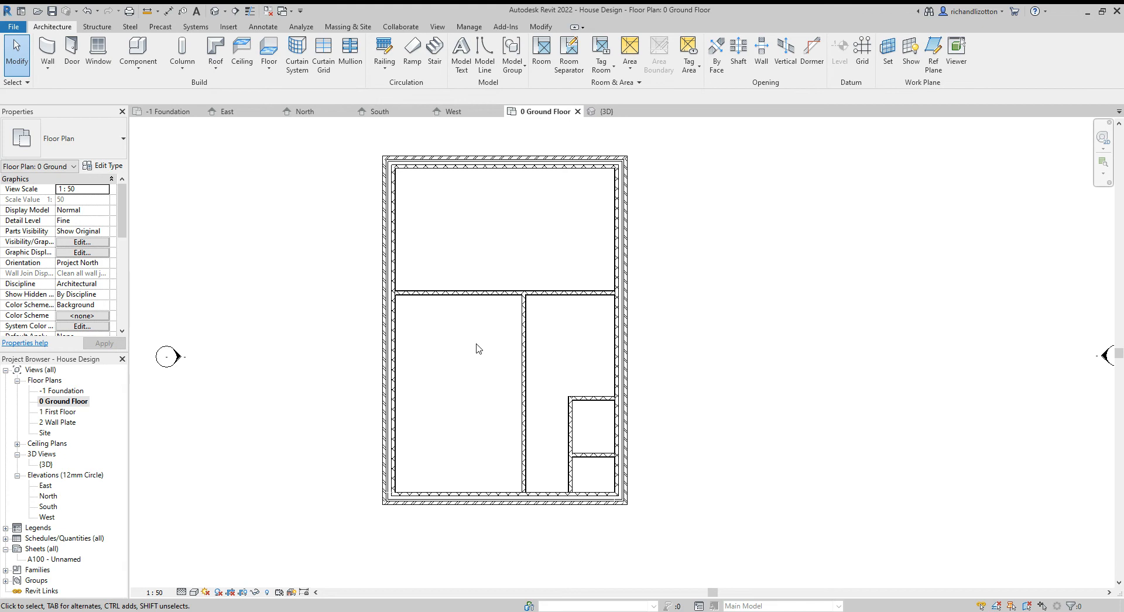
{"action": "mouse_move", "coordinate": [477, 351]}
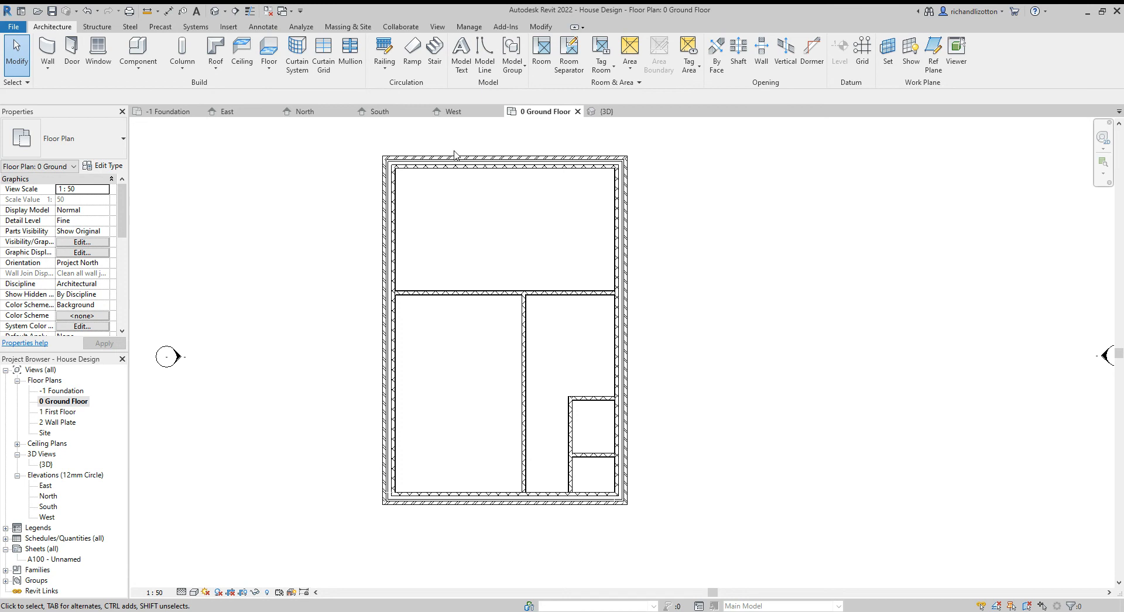
{"action": "mouse_move", "coordinate": [607, 112]}
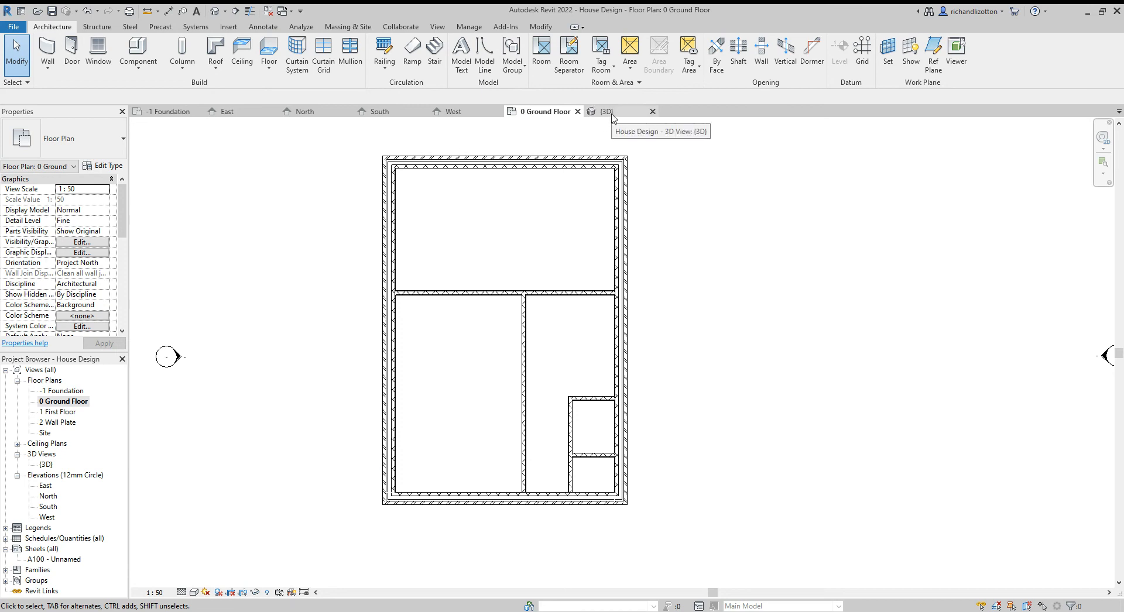
{"action": "left_click", "coordinate": [606, 111]}
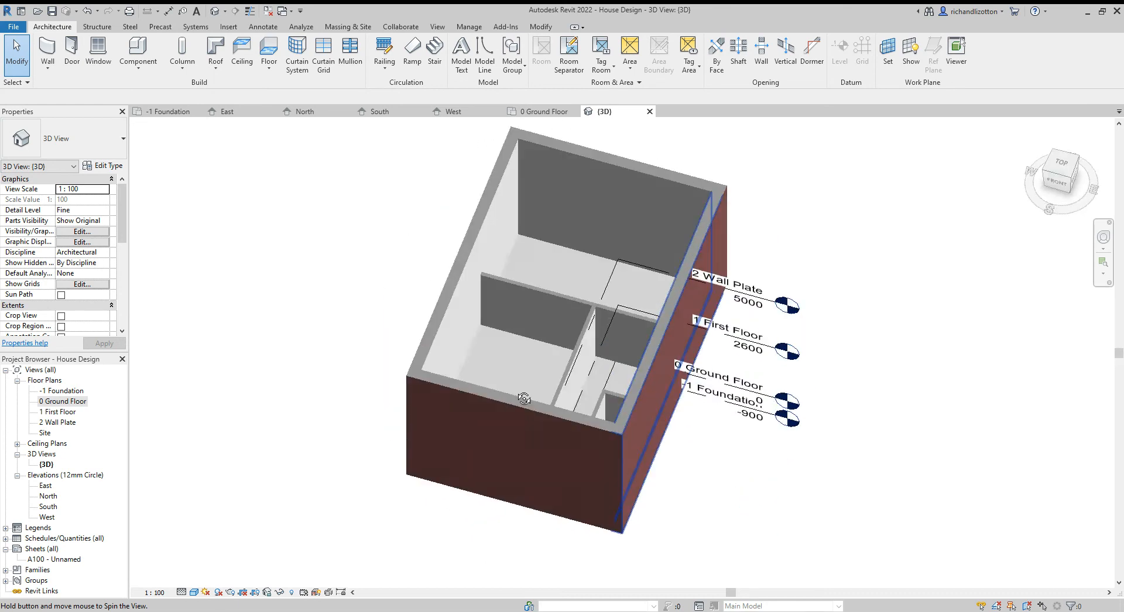
{"action": "left_click_drag", "start_coordinate": [524, 399], "coordinate": [692, 444]}
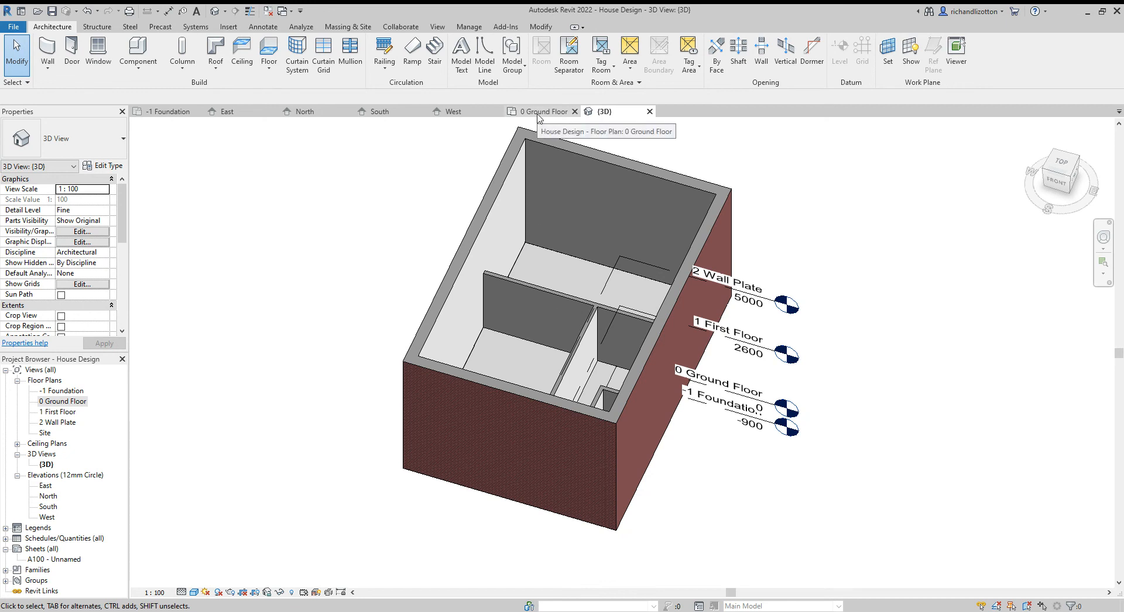
{"action": "left_click", "coordinate": [541, 111]}
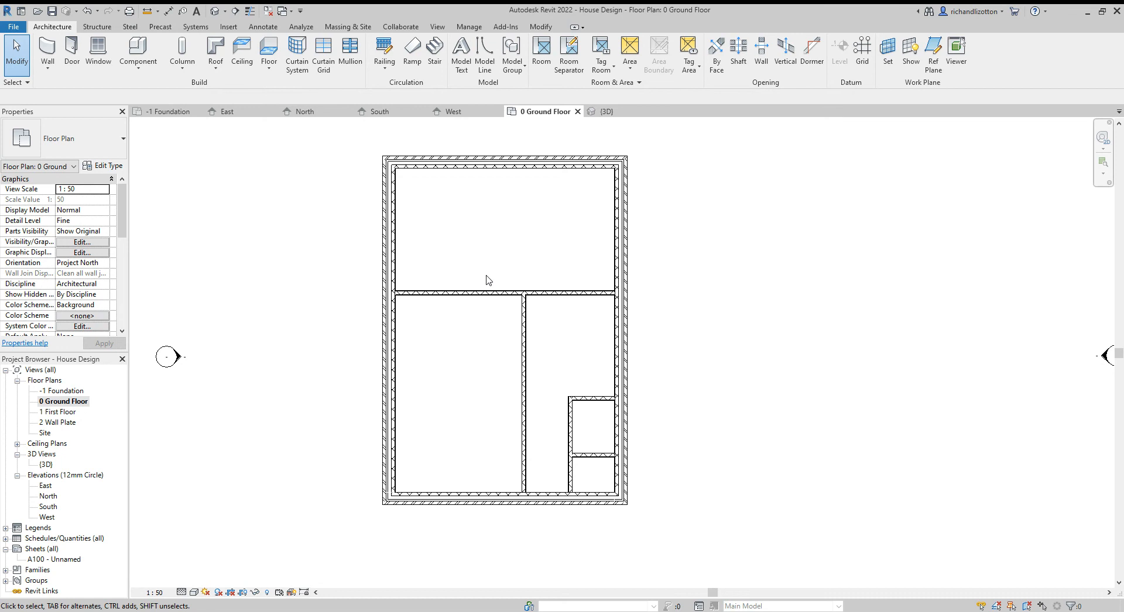
{"action": "left_click", "coordinate": [488, 294]}
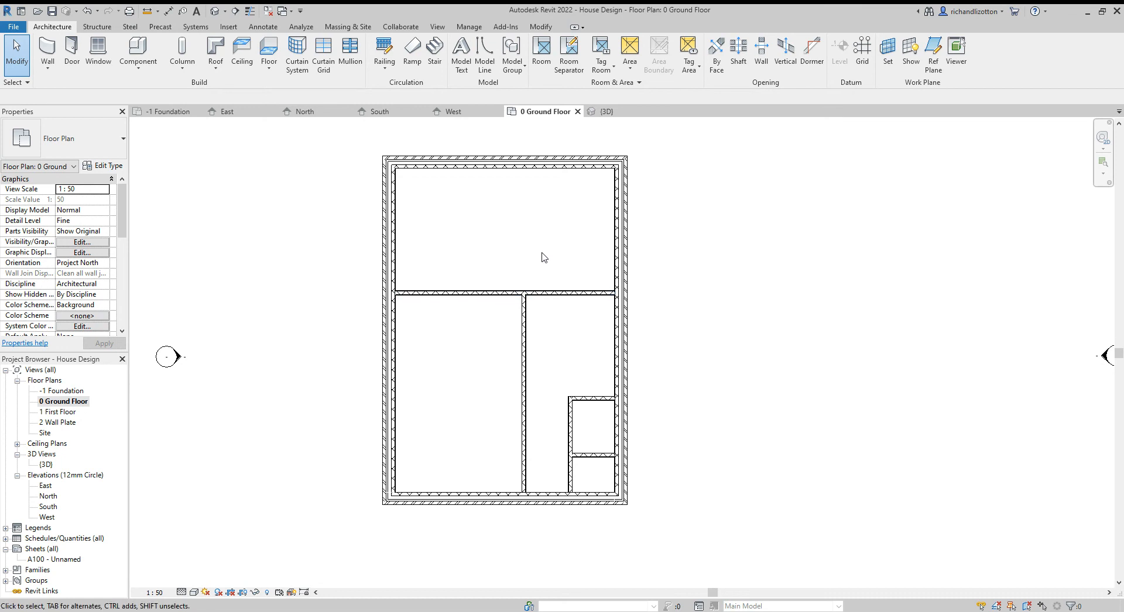
{"action": "mouse_move", "coordinate": [540, 182]}
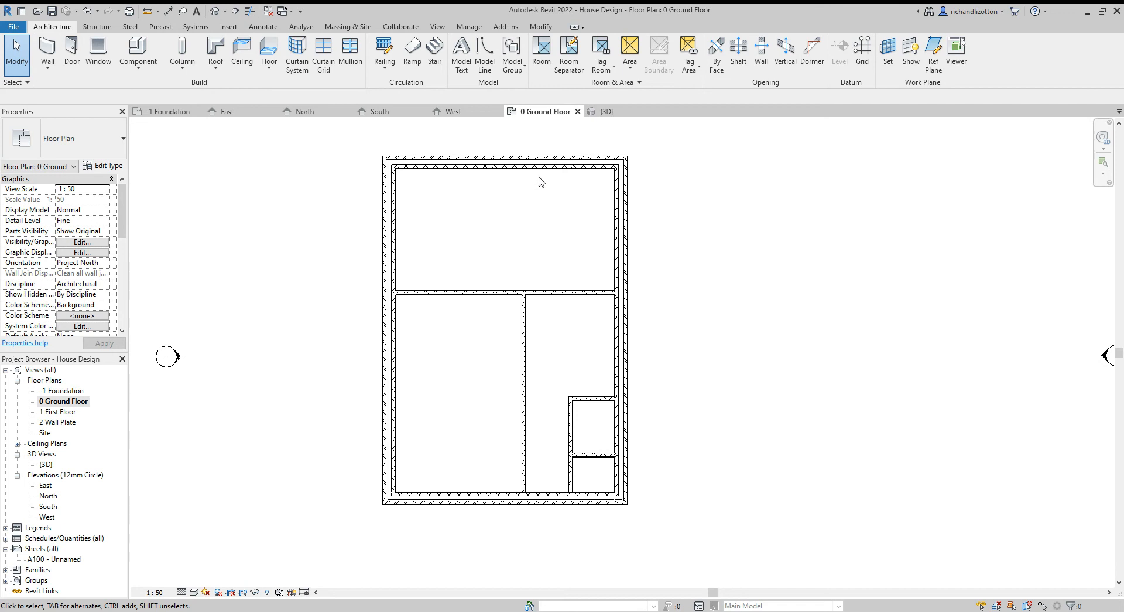
{"action": "mouse_move", "coordinate": [549, 288]}
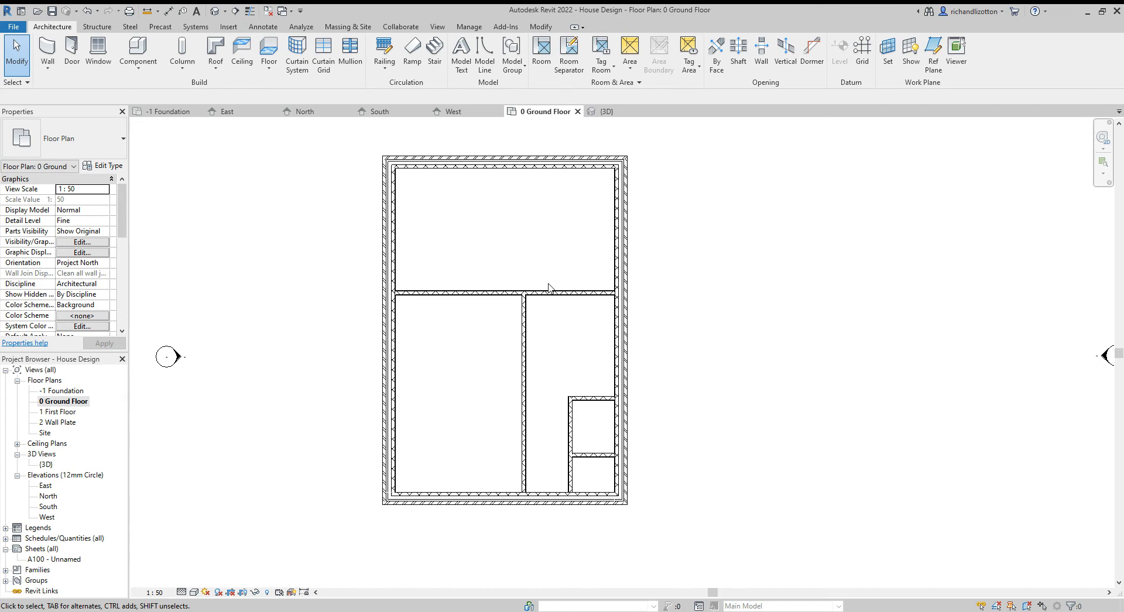
{"action": "left_click", "coordinate": [524, 395]}
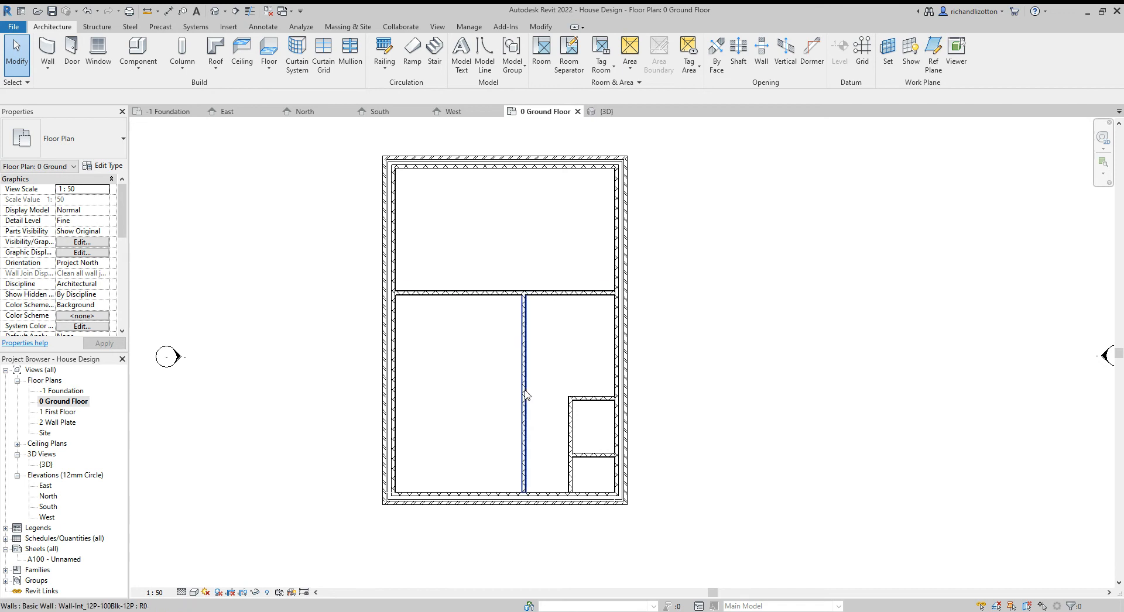
{"action": "mouse_move", "coordinate": [526, 395]}
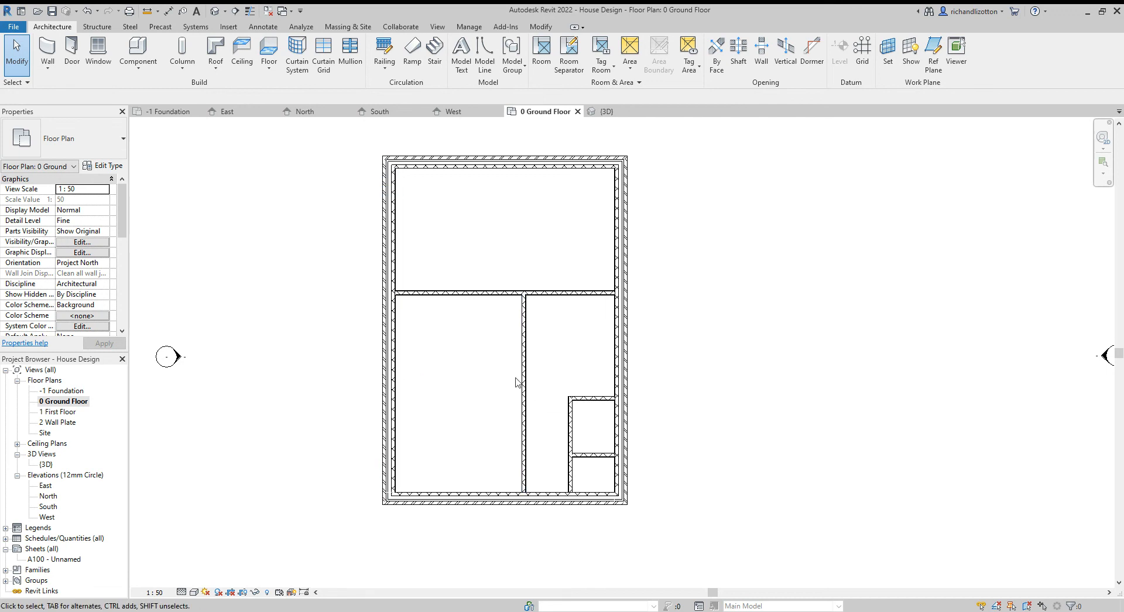
{"action": "mouse_move", "coordinate": [502, 387]}
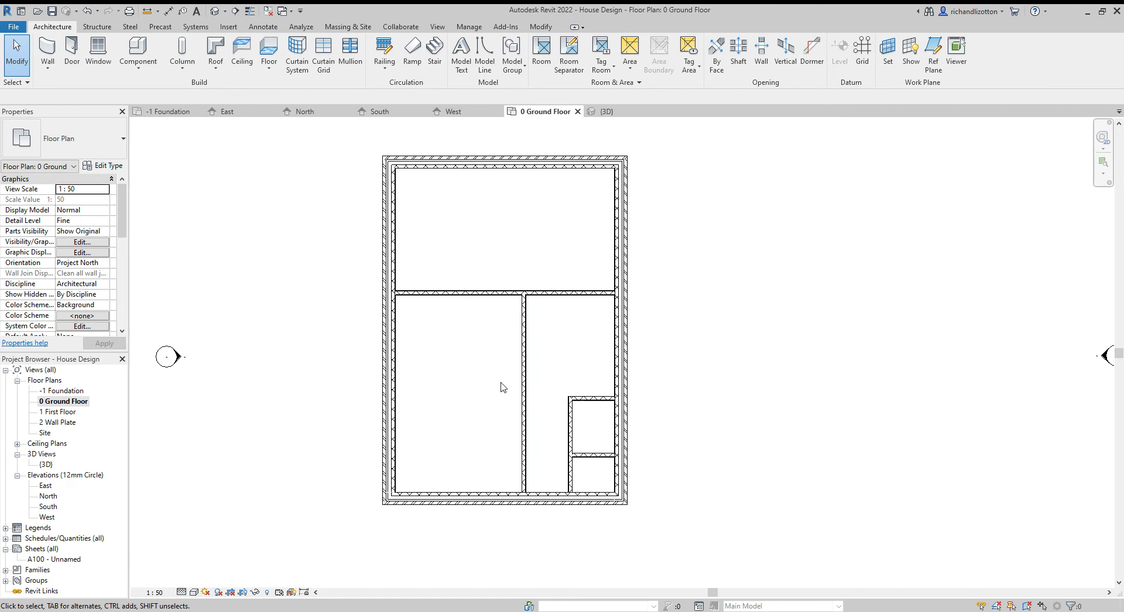
{"action": "left_click", "coordinate": [619, 379]}
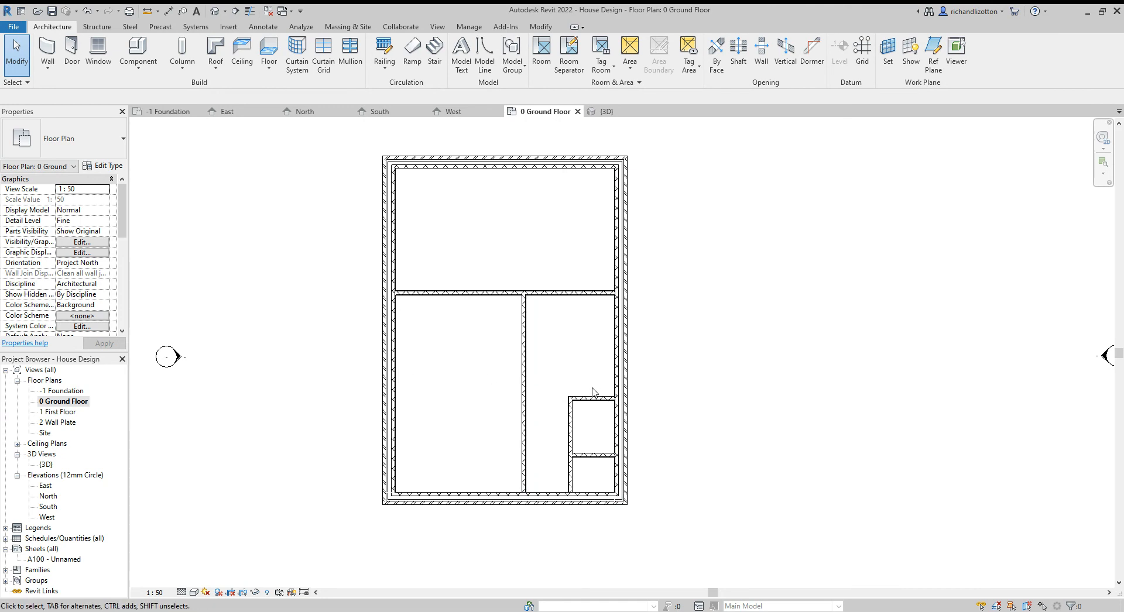
{"action": "mouse_move", "coordinate": [577, 397]}
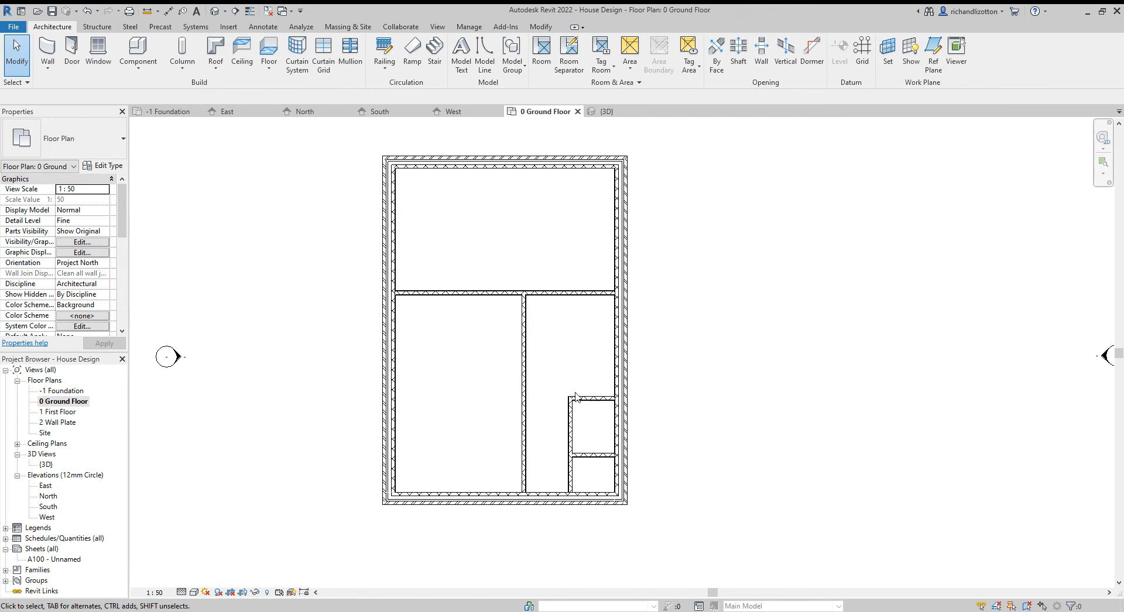
{"action": "mouse_move", "coordinate": [567, 467]}
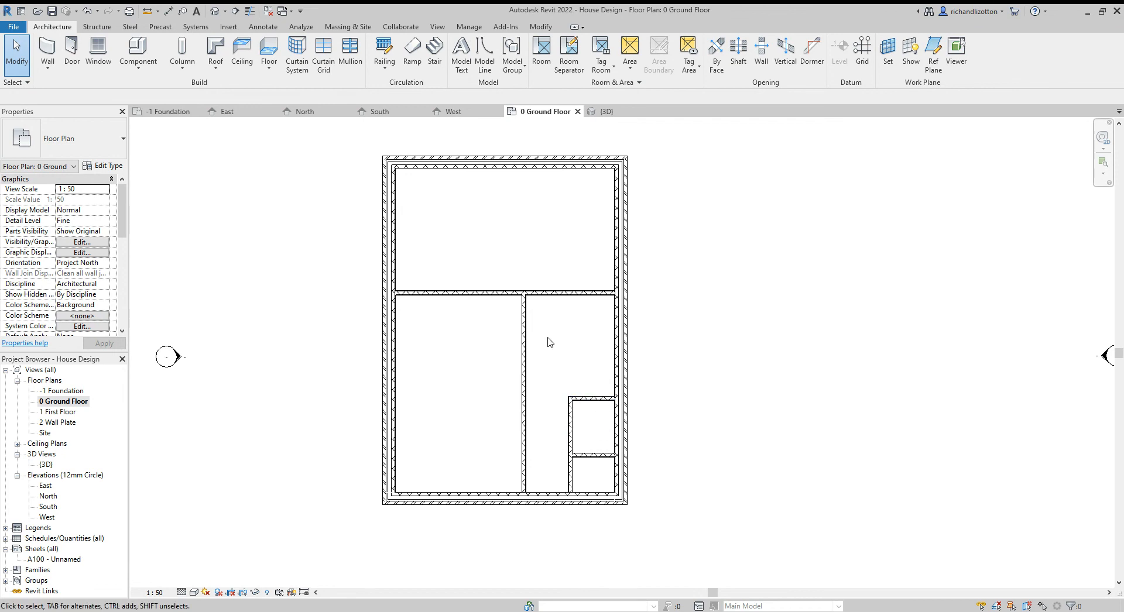
Set the two central cross walls' Base Constraint to -1 Foundation
{"action": "left_click", "coordinate": [523, 301]}
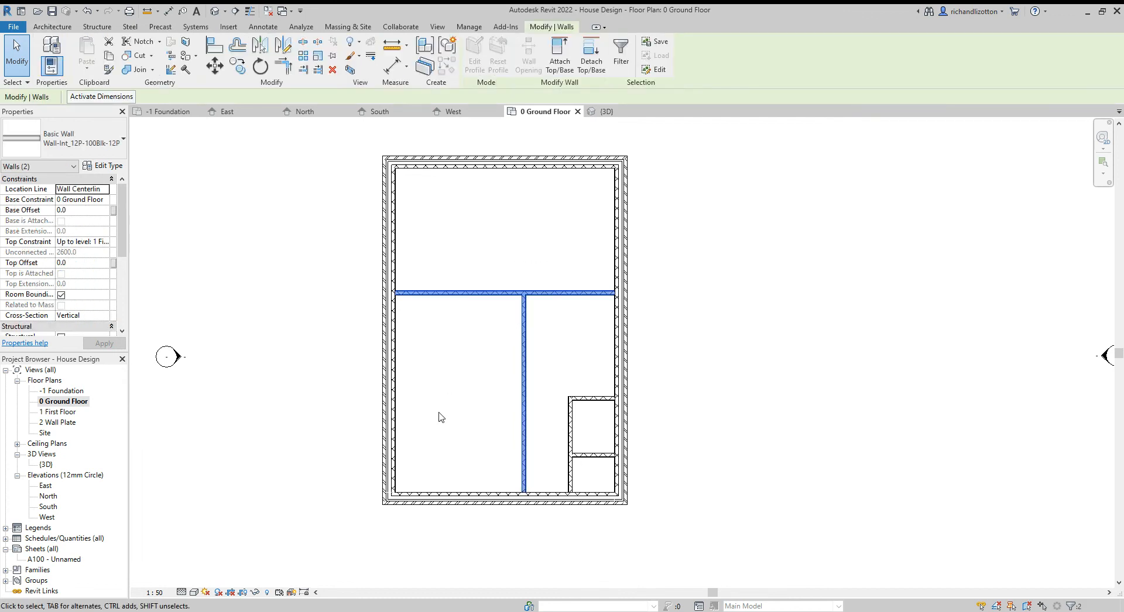
{"action": "mouse_move", "coordinate": [352, 366]}
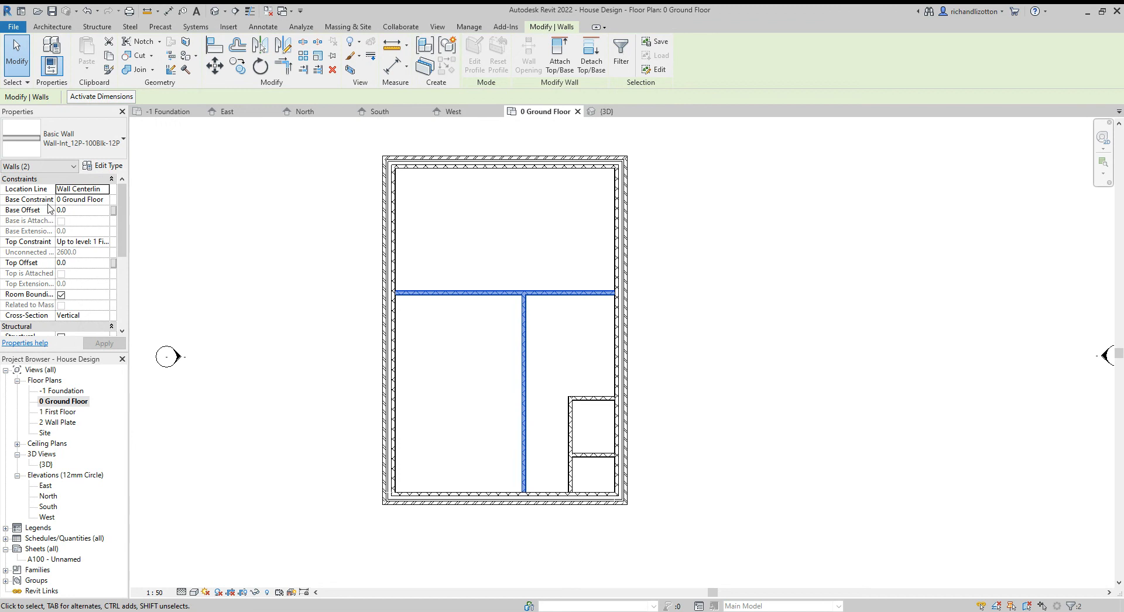
{"action": "mouse_move", "coordinate": [106, 204]}
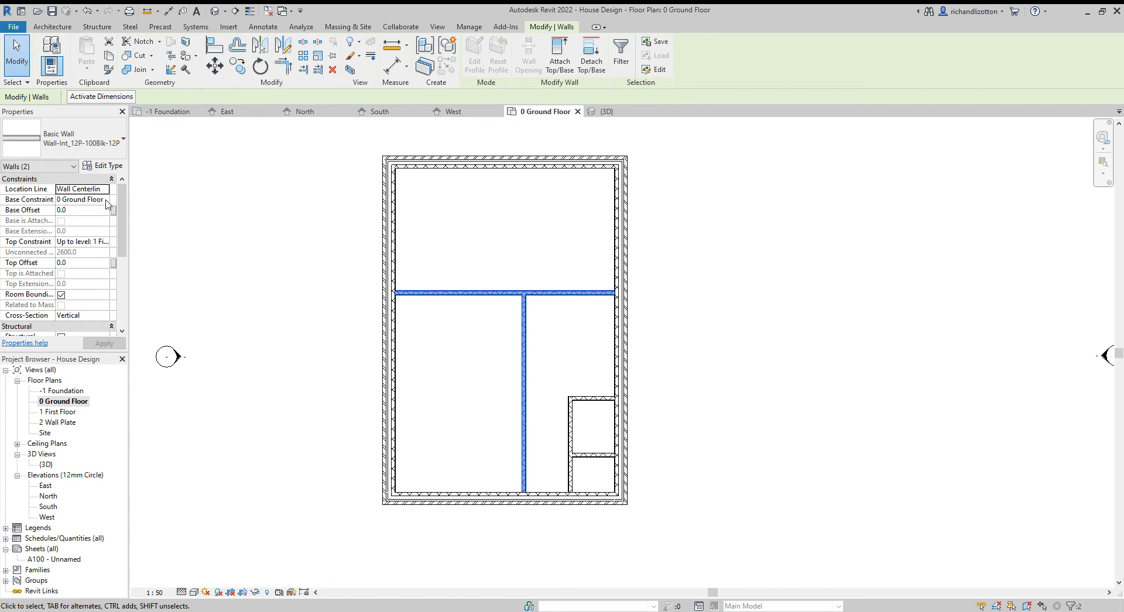
{"action": "left_click", "coordinate": [83, 200]}
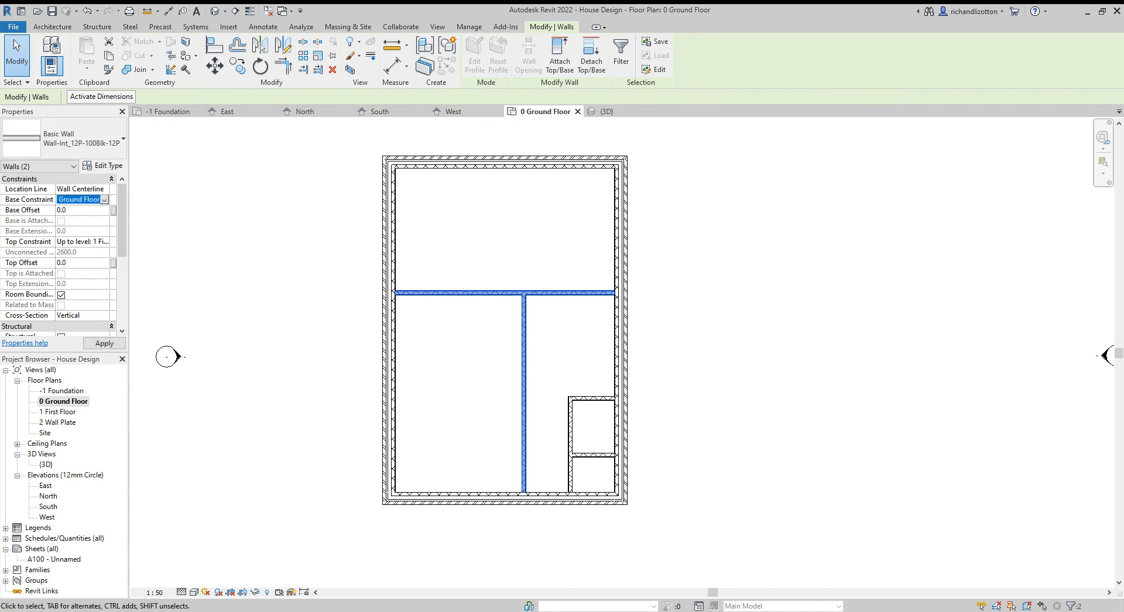
{"action": "left_click", "coordinate": [79, 199]}
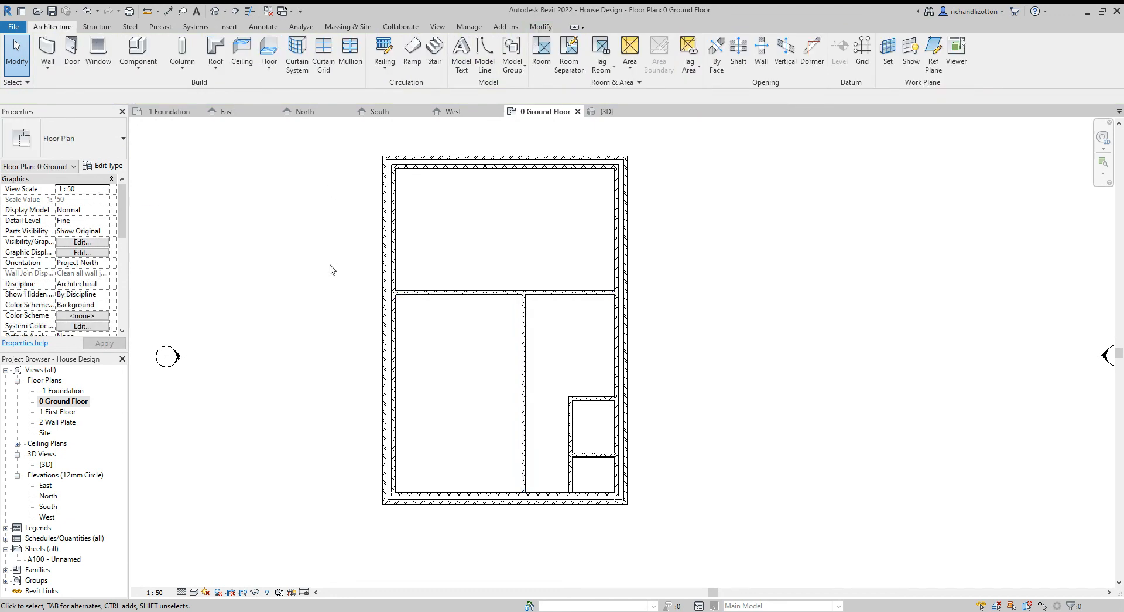
{"action": "left_click", "coordinate": [603, 111]}
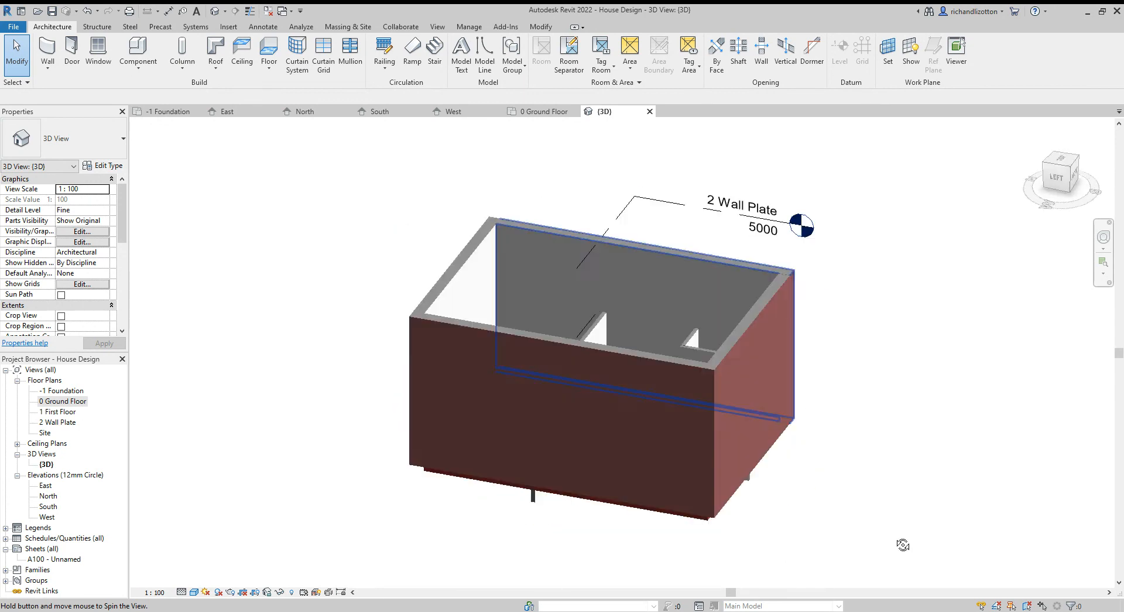
Orbit the 3D model to inspect the central walls reaching below the ground floor
{"action": "left_click_drag", "start_coordinate": [904, 545], "coordinate": [534, 513]}
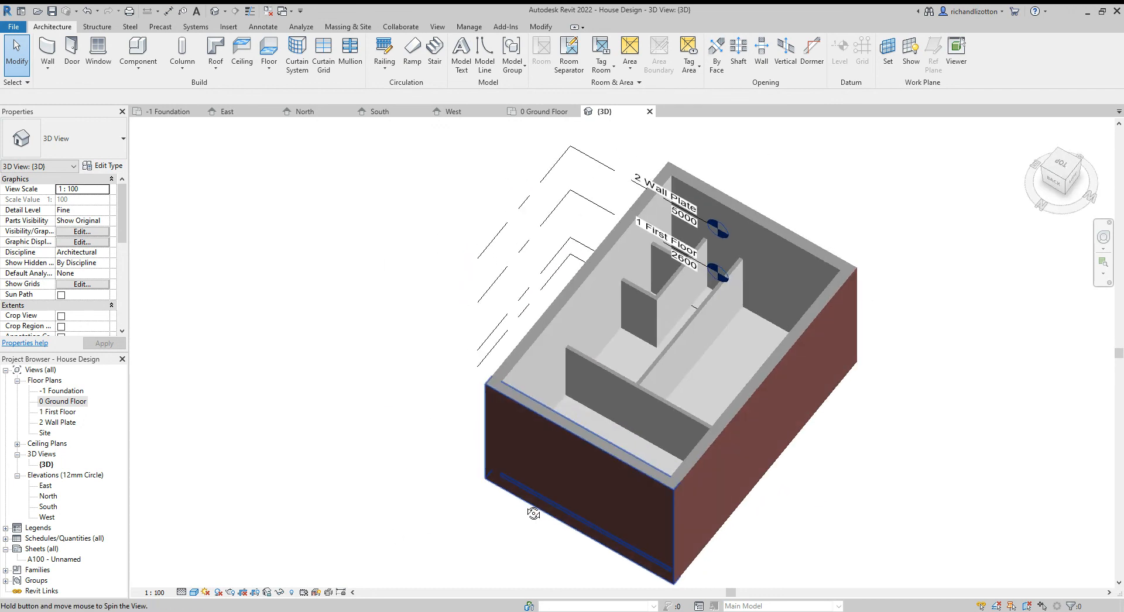